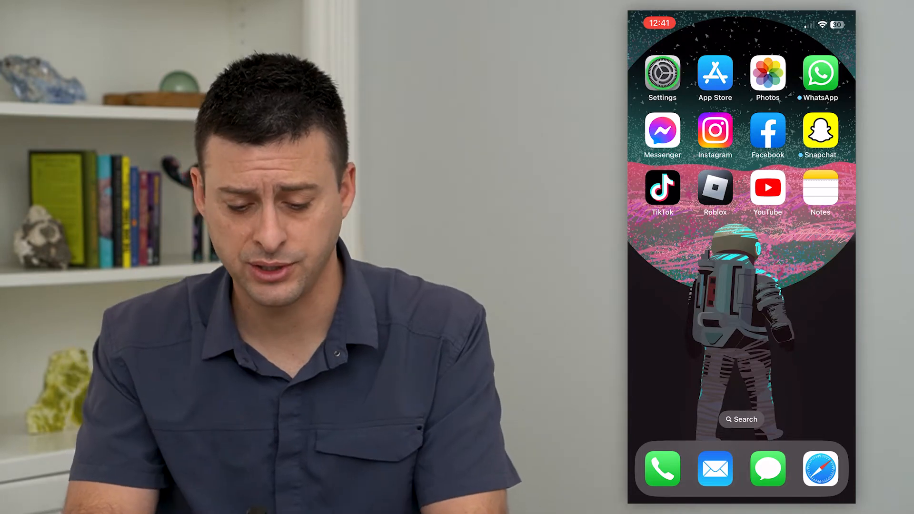
Launch Settings and bring the Messages entry into view among the per-app settings
{"action": "left_click", "coordinate": [662, 74]}
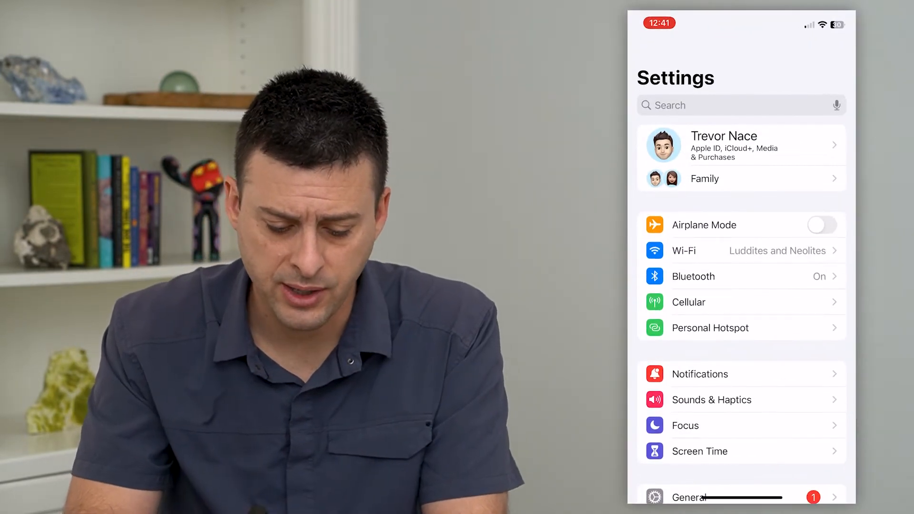
{"action": "scroll", "scroll_direction": "down", "scroll_amount": 3}
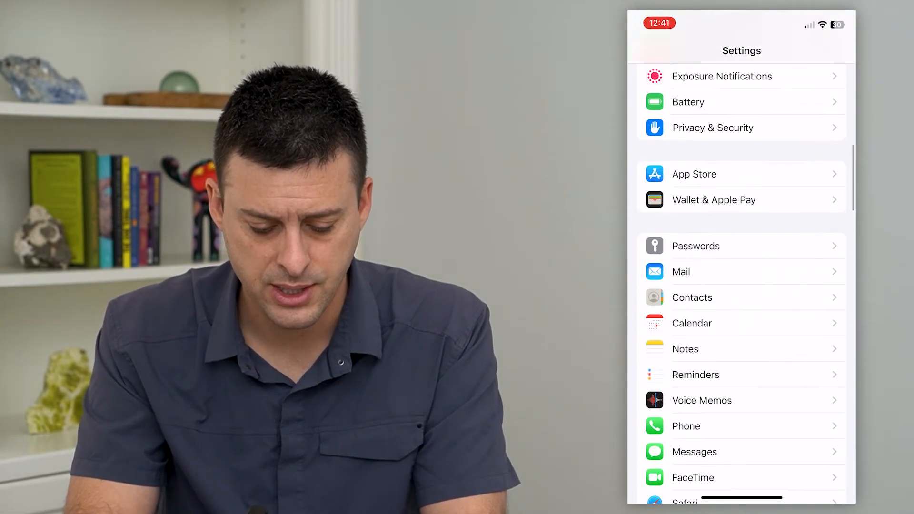
{"action": "scroll", "scroll_direction": "down", "scroll_amount": 3}
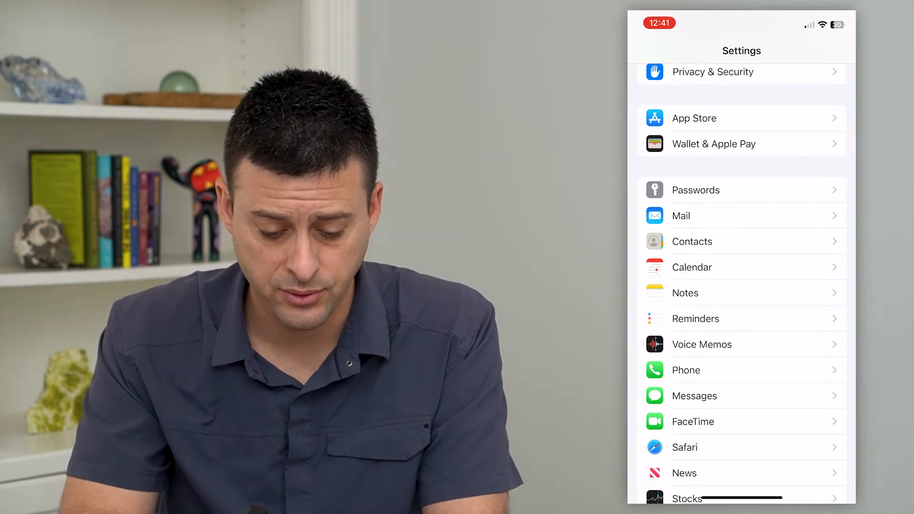
Enter the Messages settings to reach the iMessage Send & Receive addresses
{"action": "left_click", "coordinate": [694, 395]}
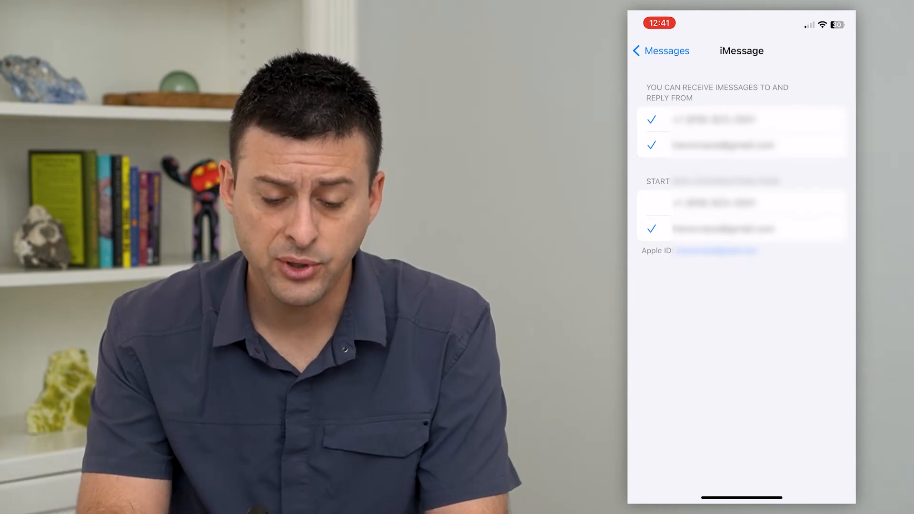
{"action": "left_click", "coordinate": [777, 203]}
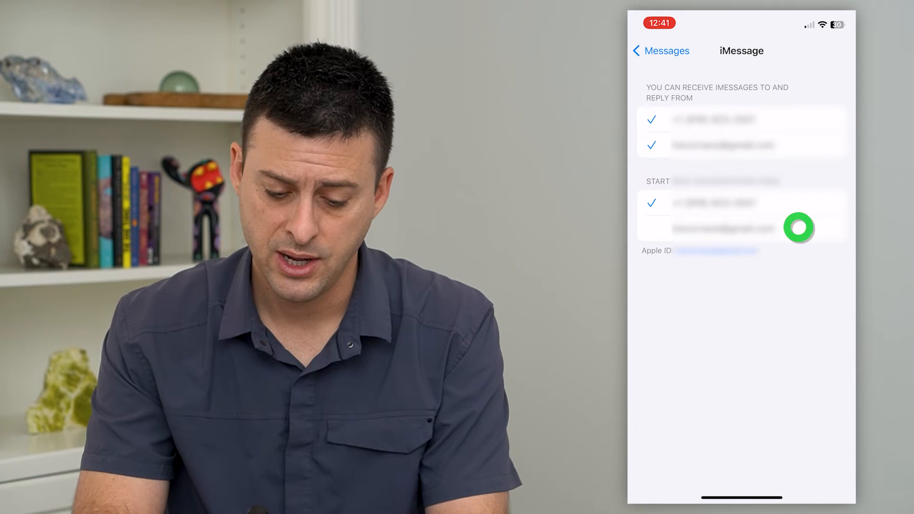
{"action": "left_click", "coordinate": [798, 228]}
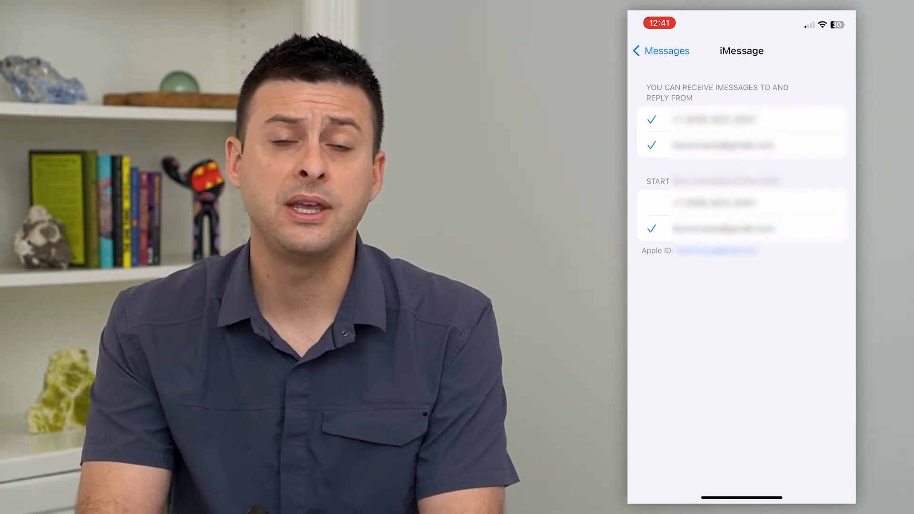